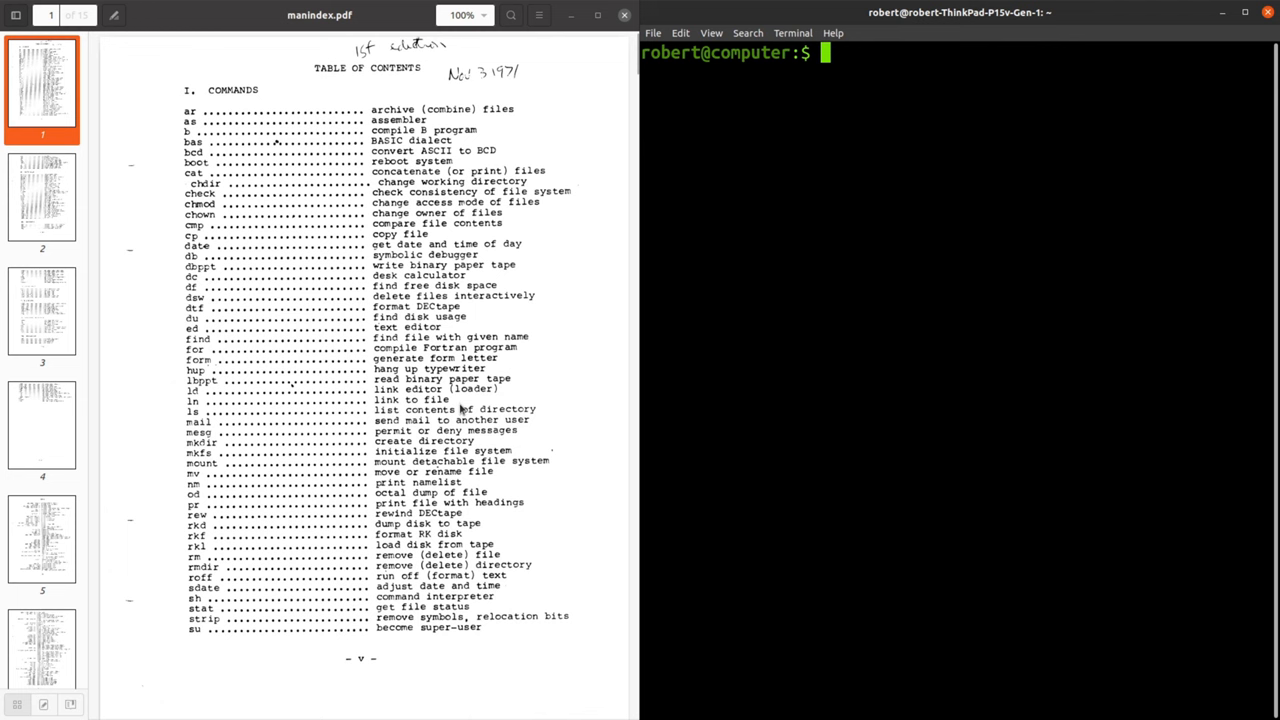
mouse_move(716, 324)
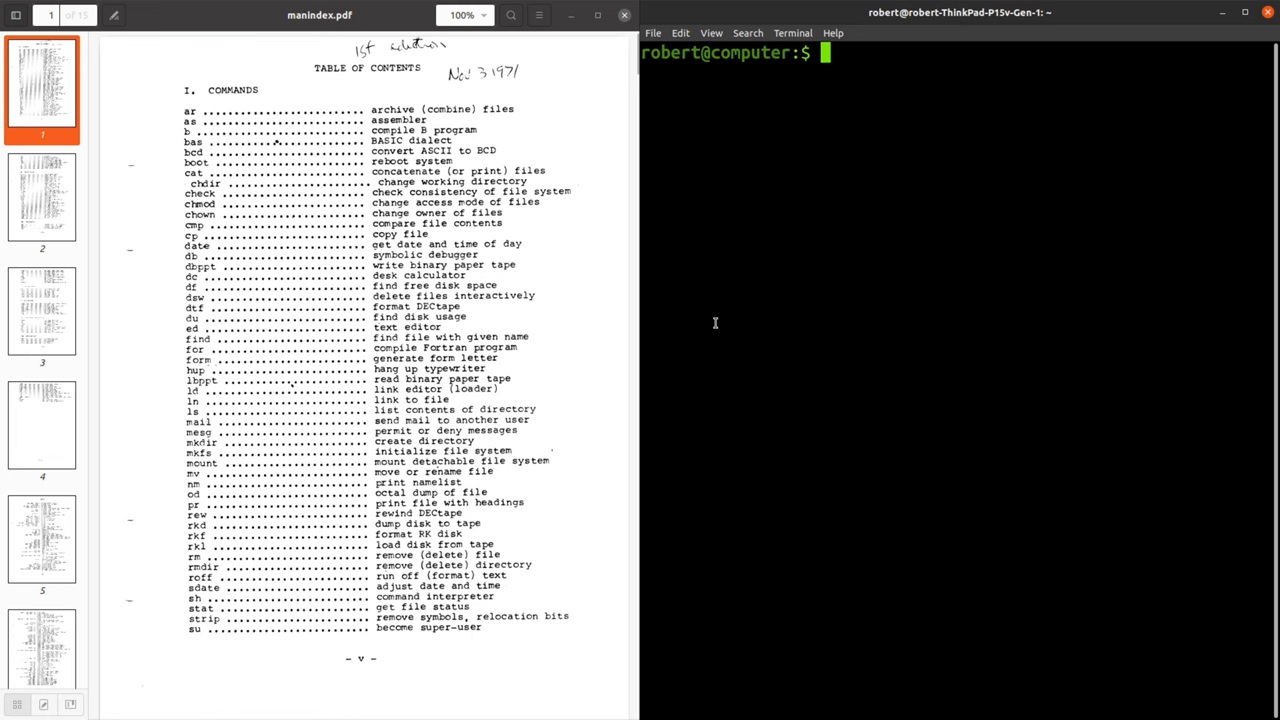
View the manual page for ar, the first 1971 command
type("man ar")
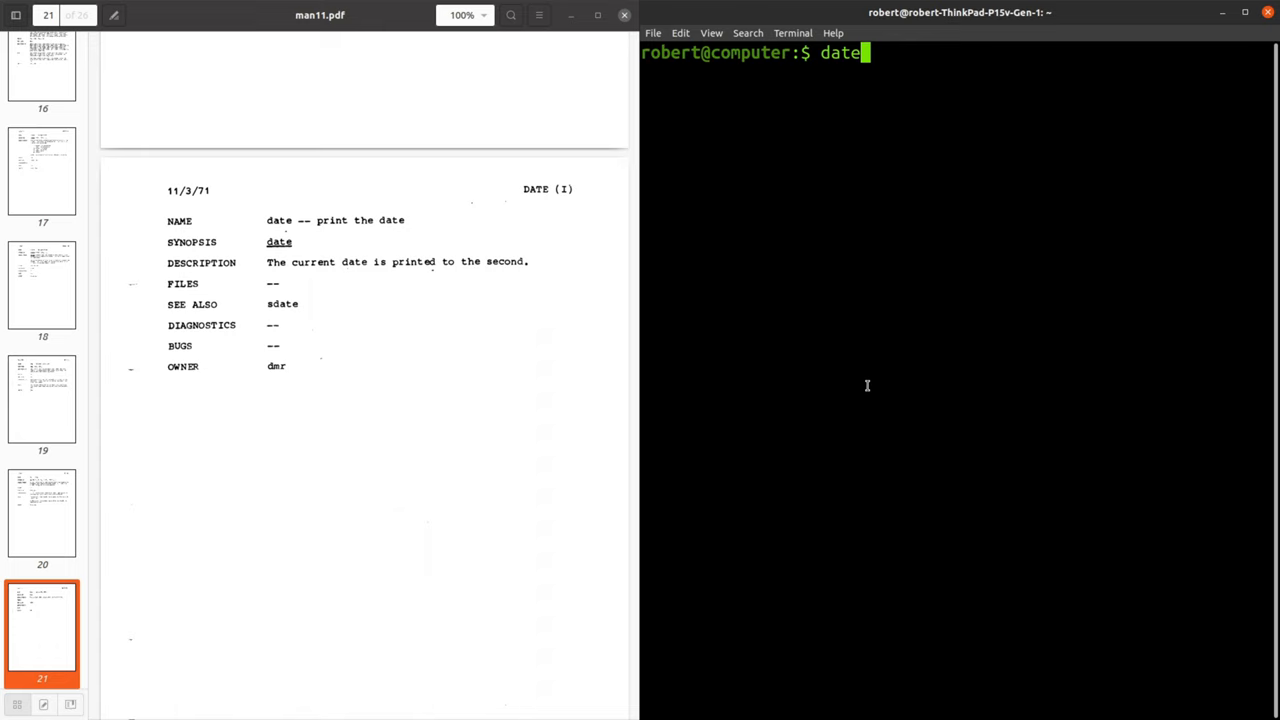
Run date, leave the db manual page, and look up gdb's manual page
key("Return")
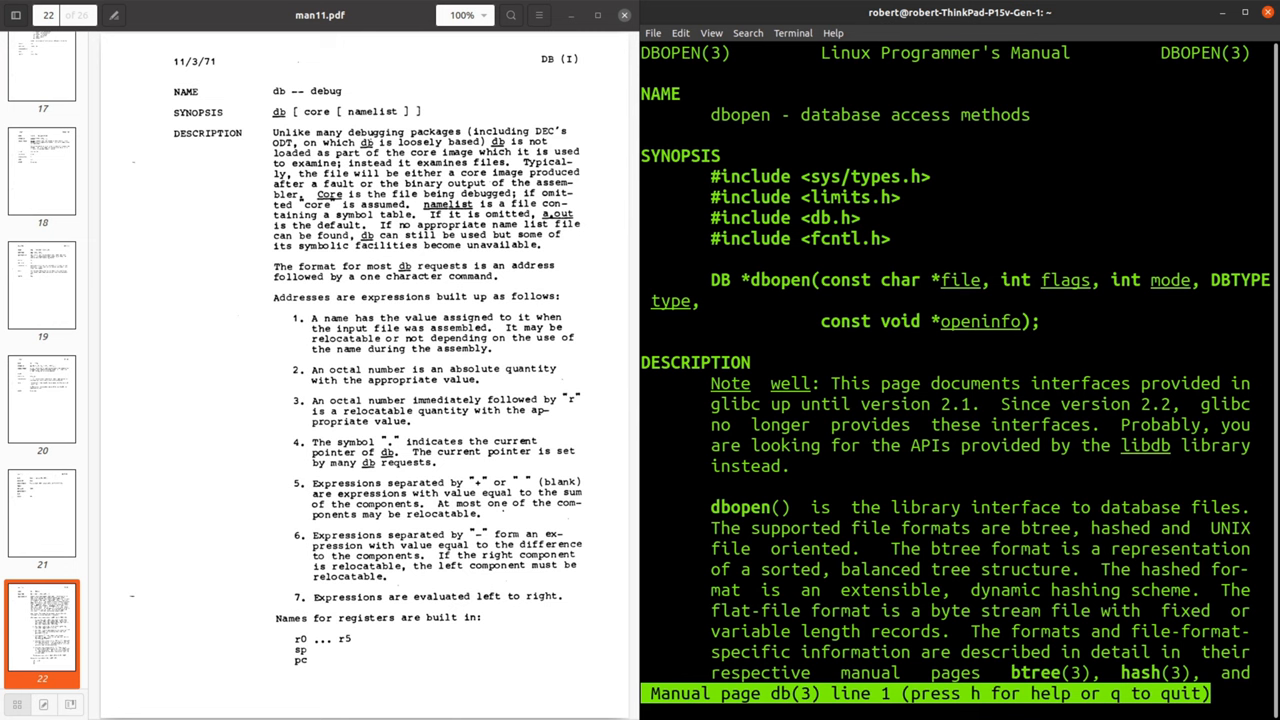
key("q")
type("man gdb")
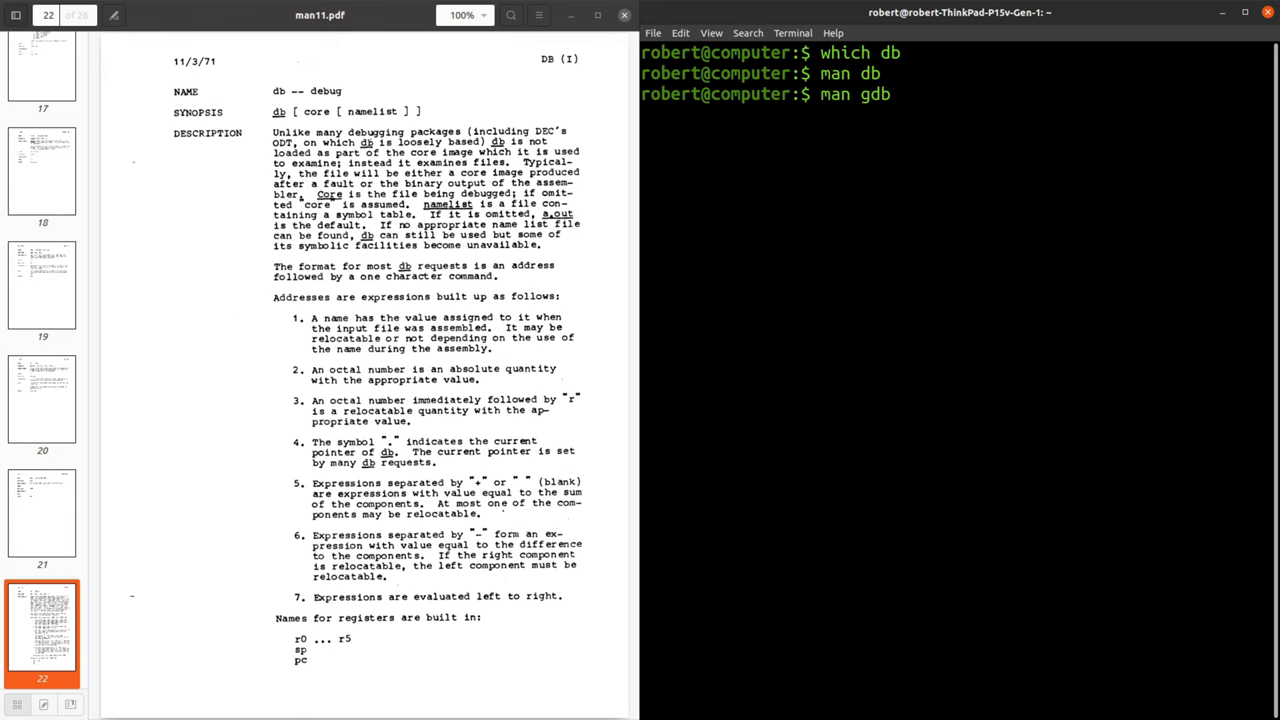
key("Return")
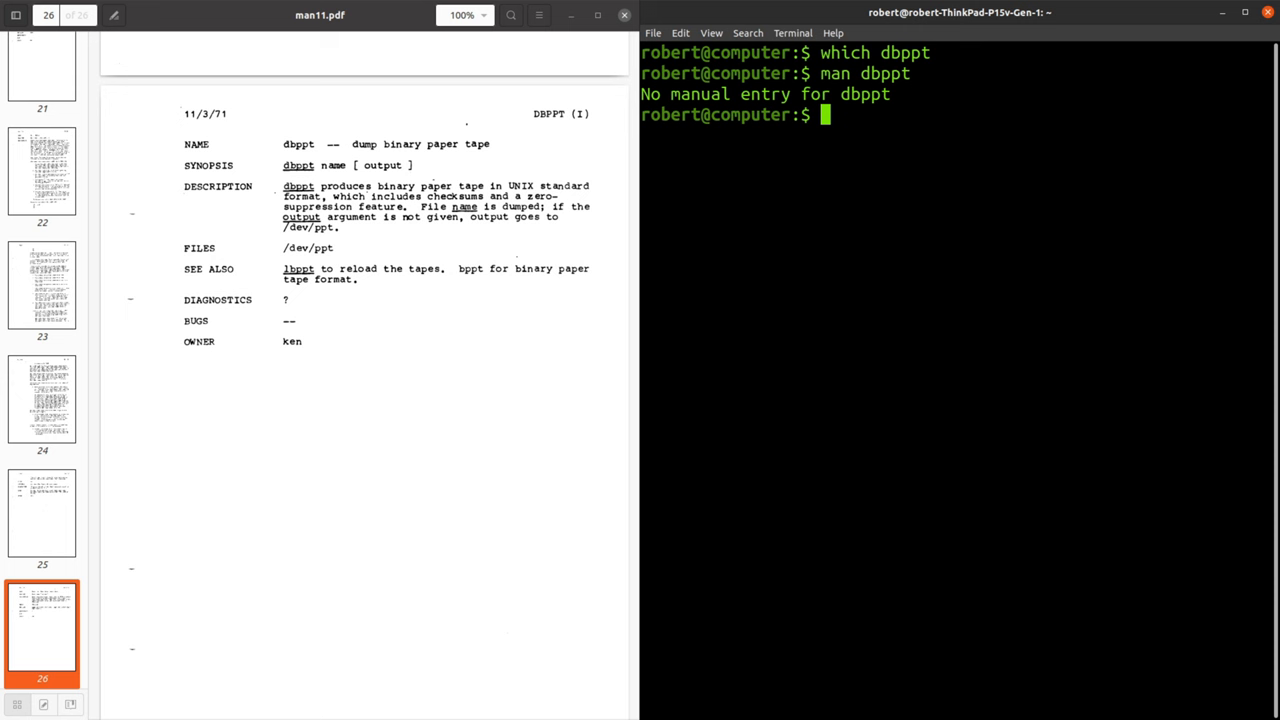
View the manual page for dc
type("man dc")
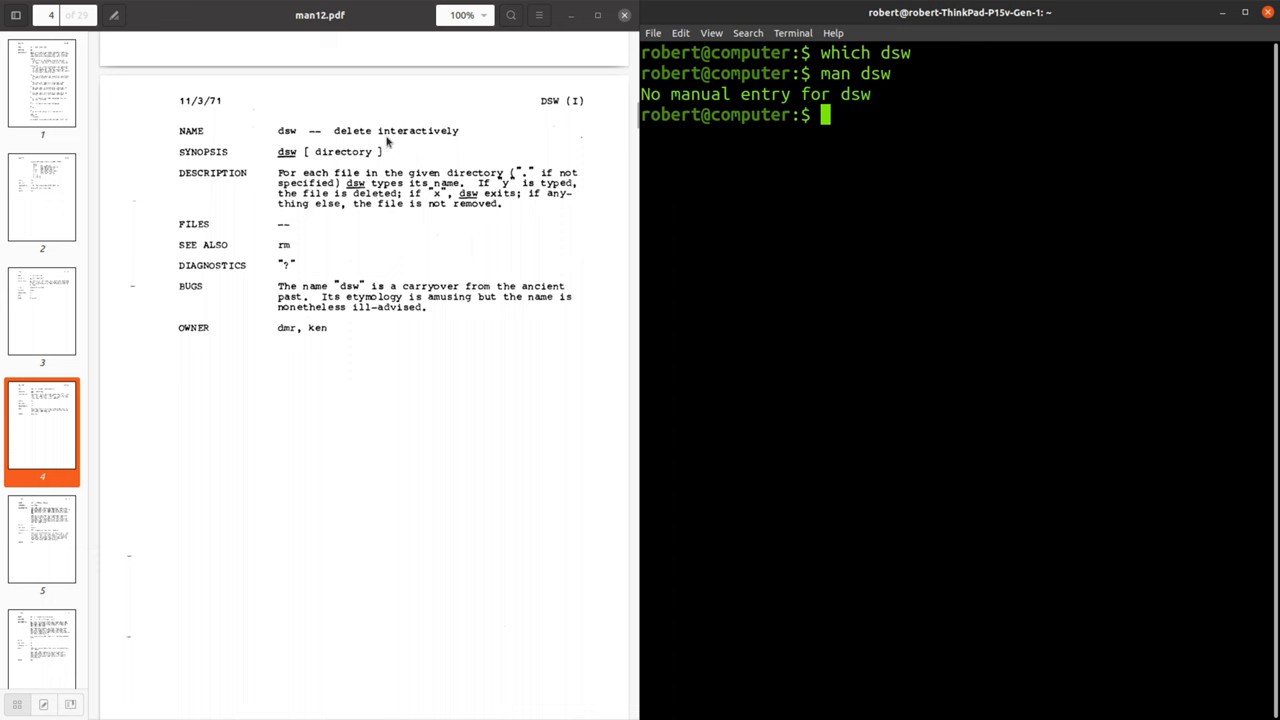
mouse_move(376, 318)
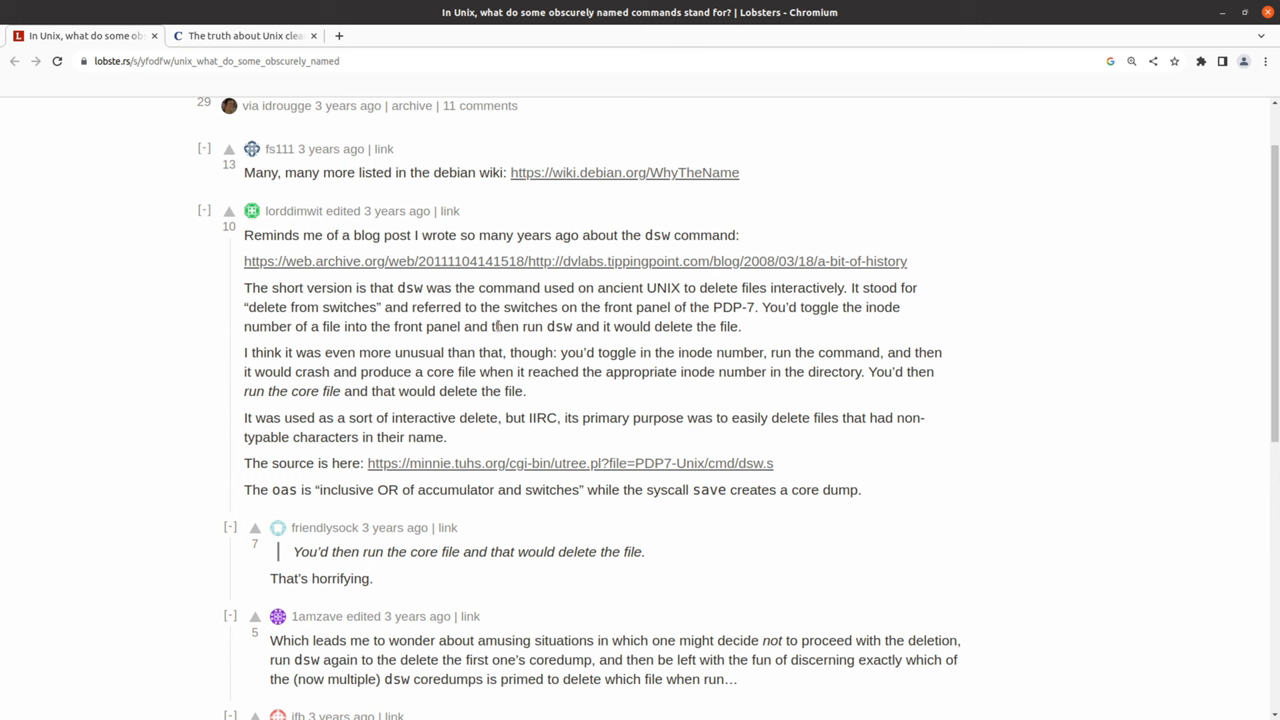
mouse_move(344, 272)
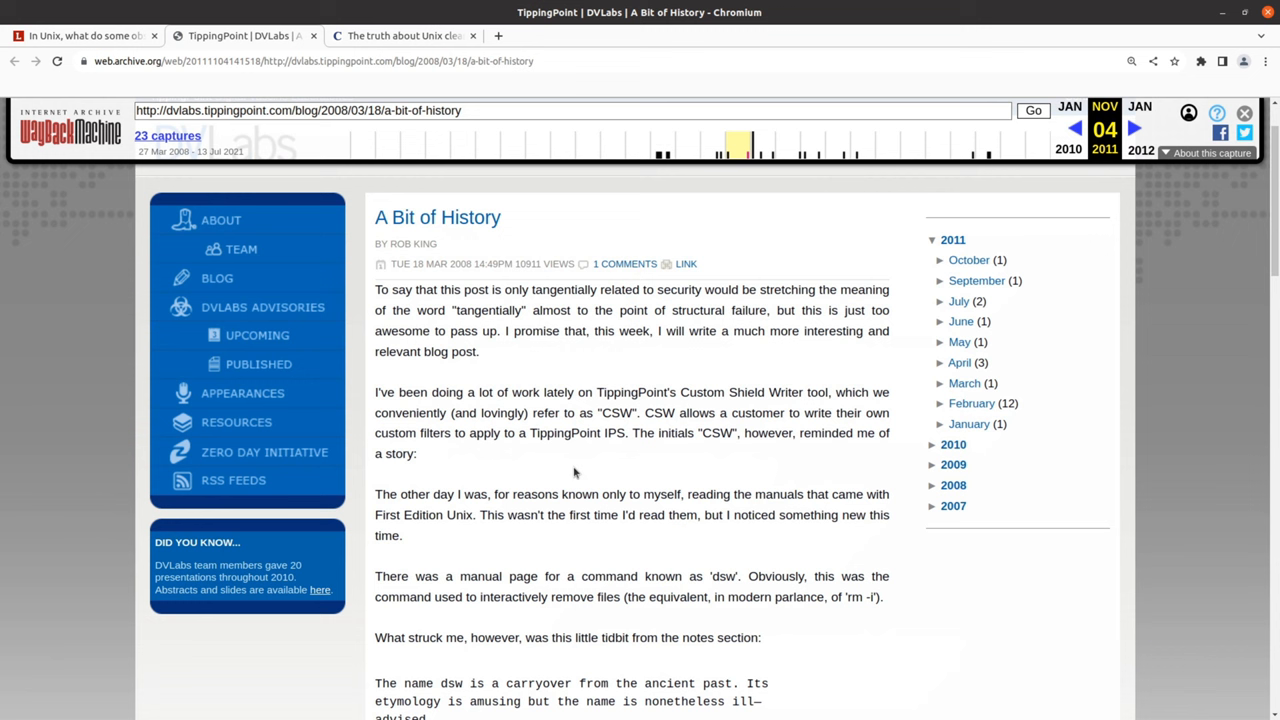
mouse_move(416, 512)
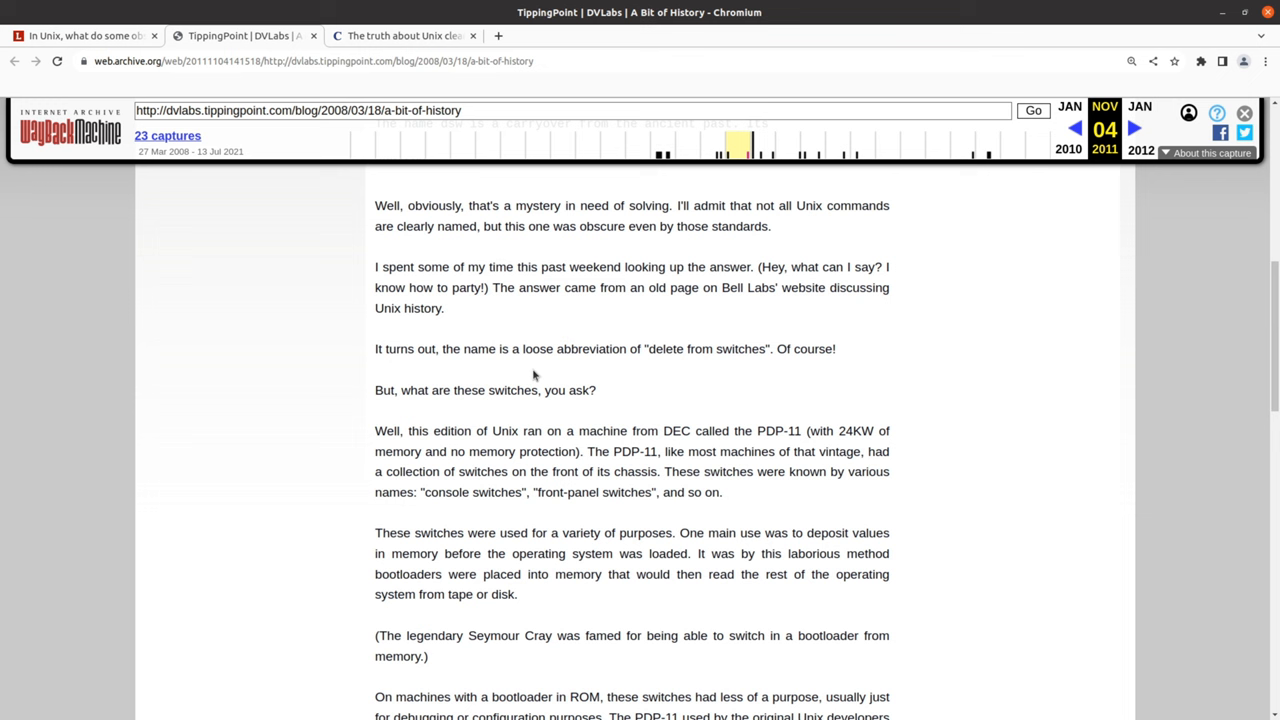
Scroll through the archived TippingPoint post down to its Comments section
scroll("down", 3)
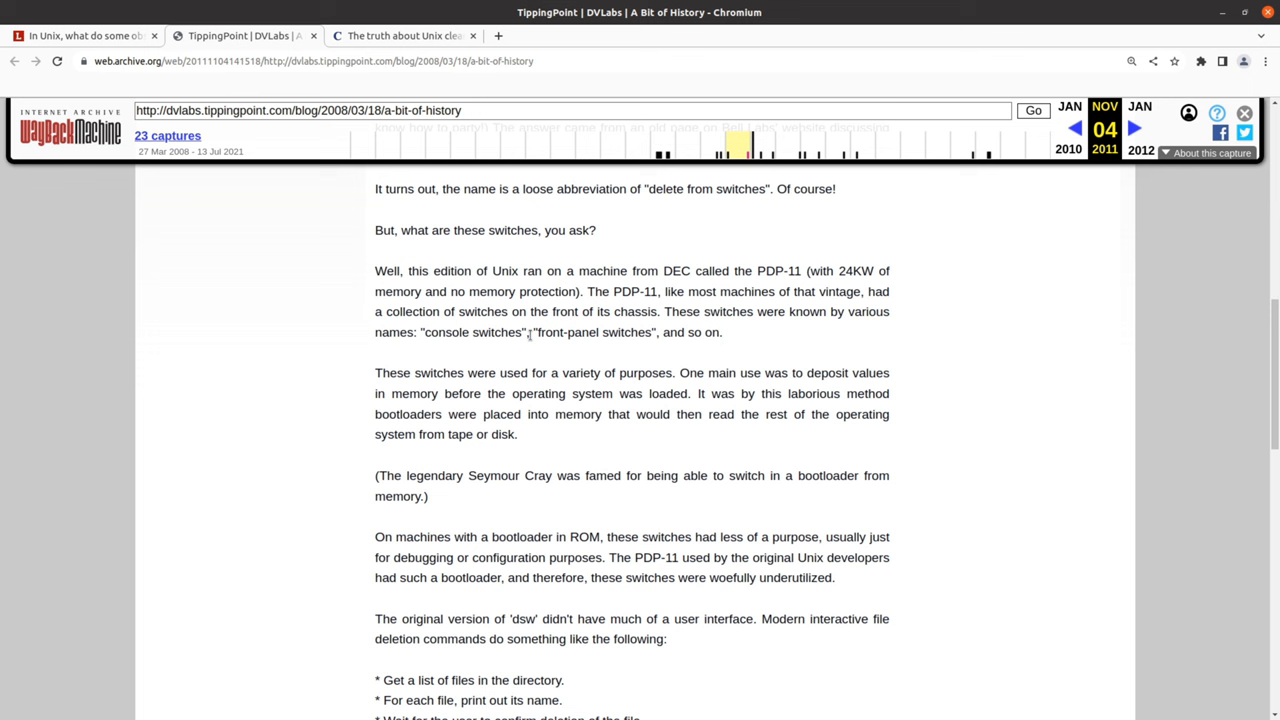
scroll("down", 3)
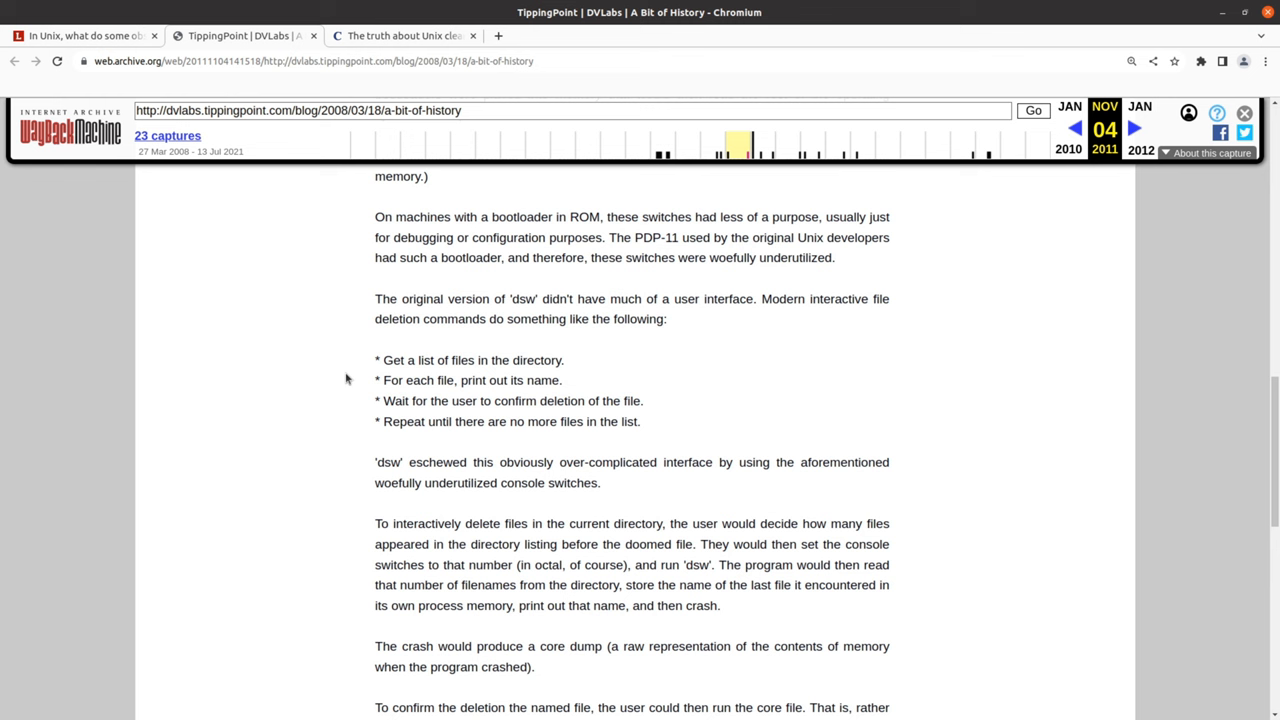
scroll("down", 3)
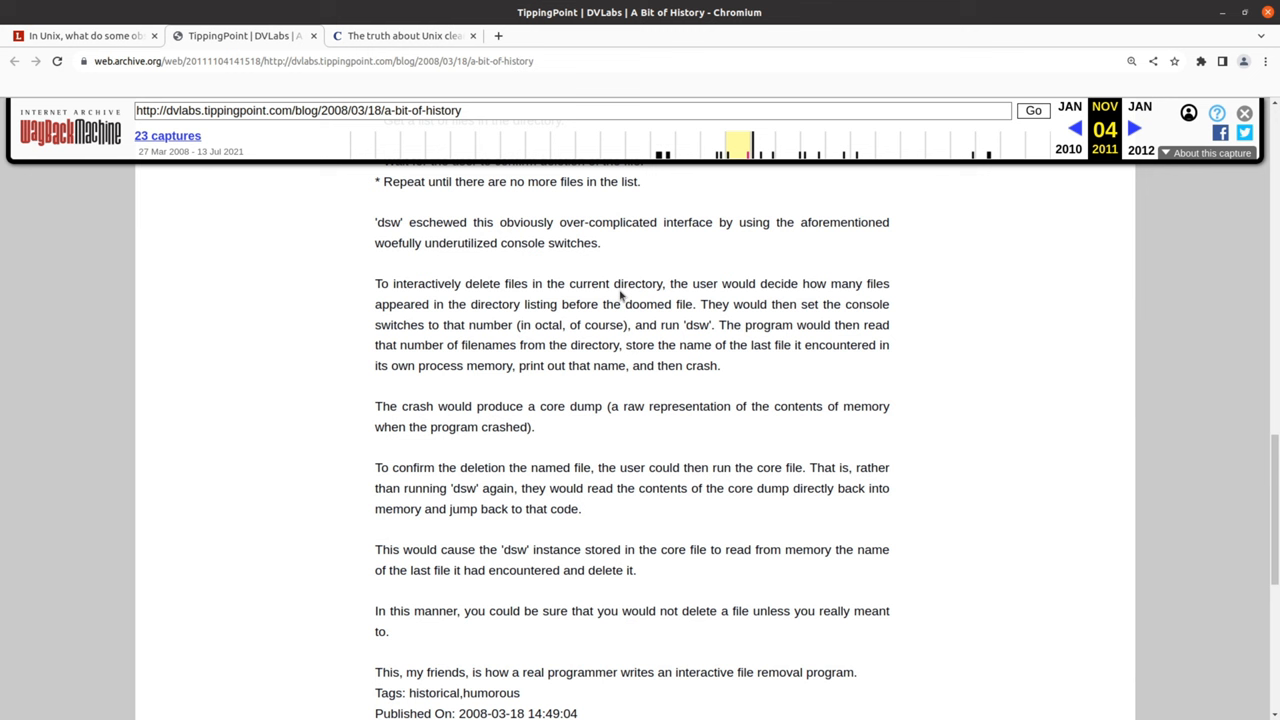
mouse_move(674, 306)
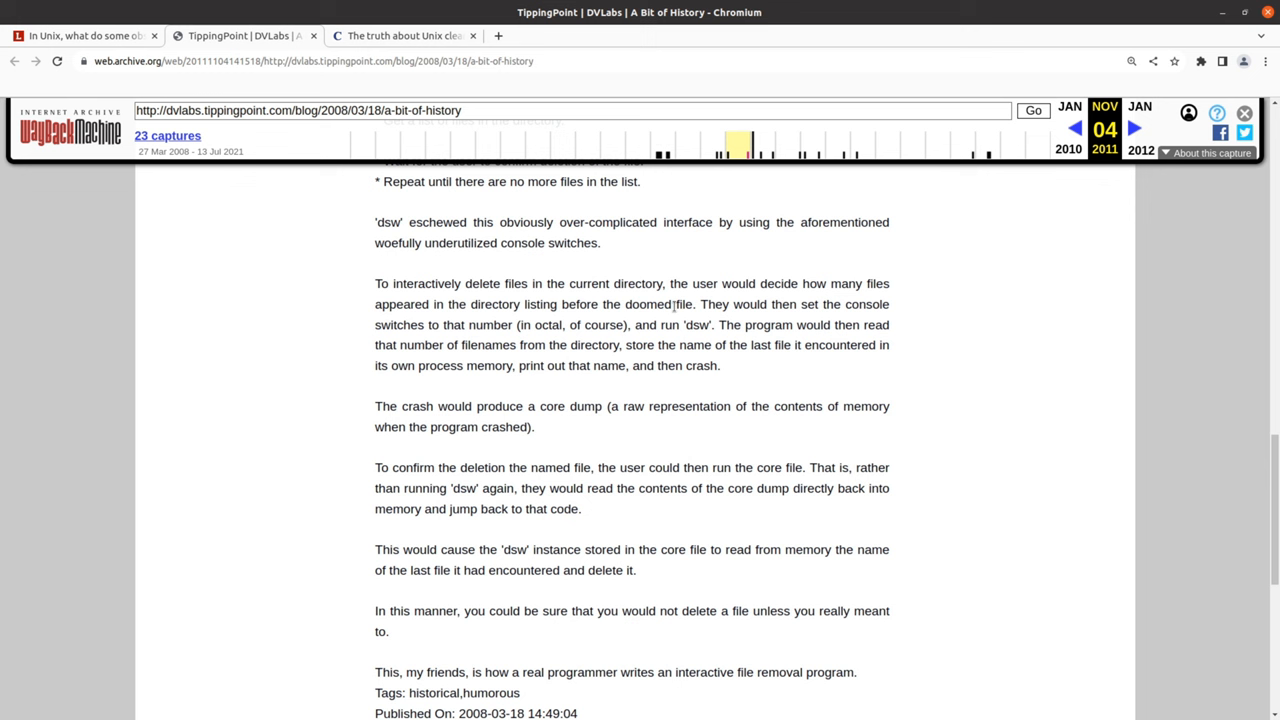
mouse_move(640, 324)
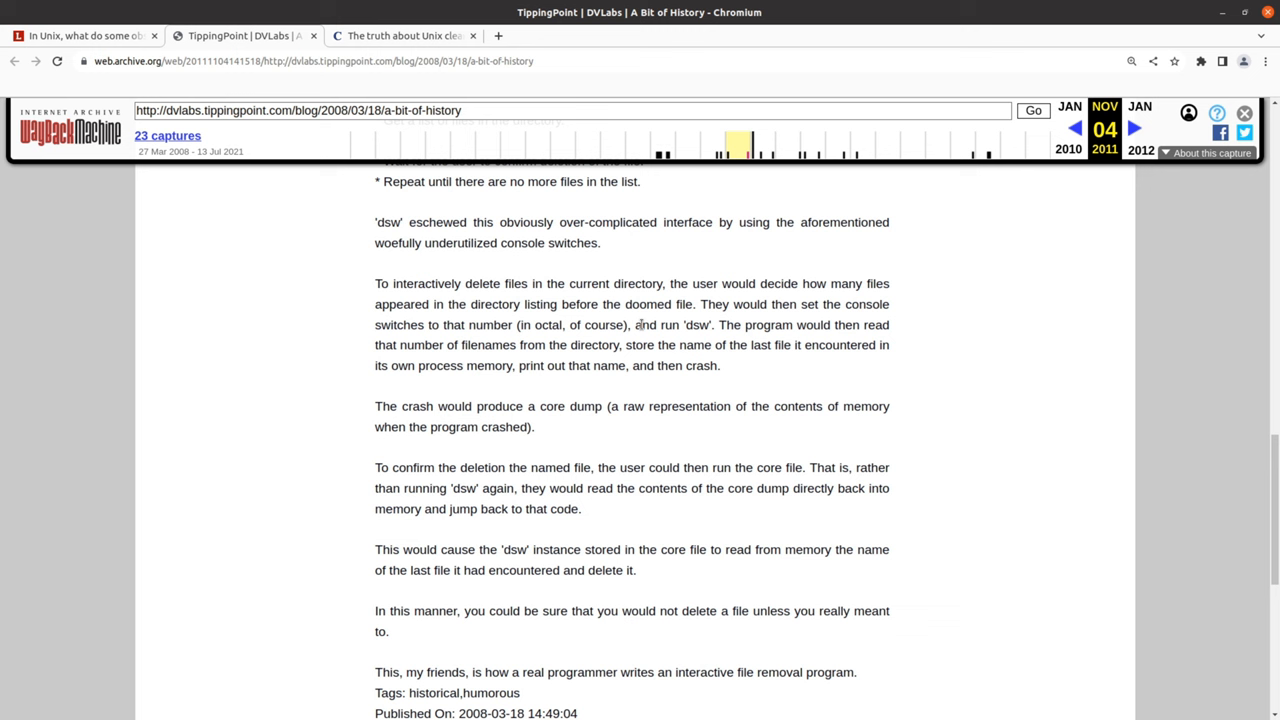
mouse_move(824, 360)
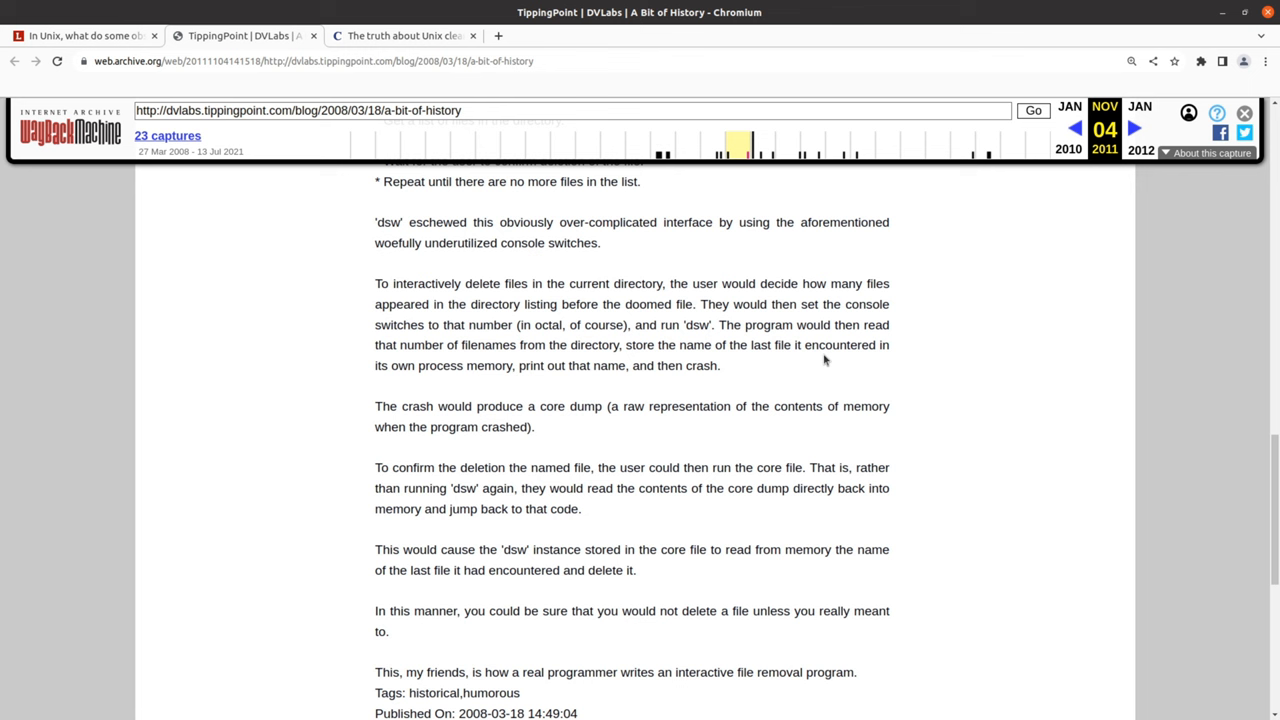
scroll("down", 3)
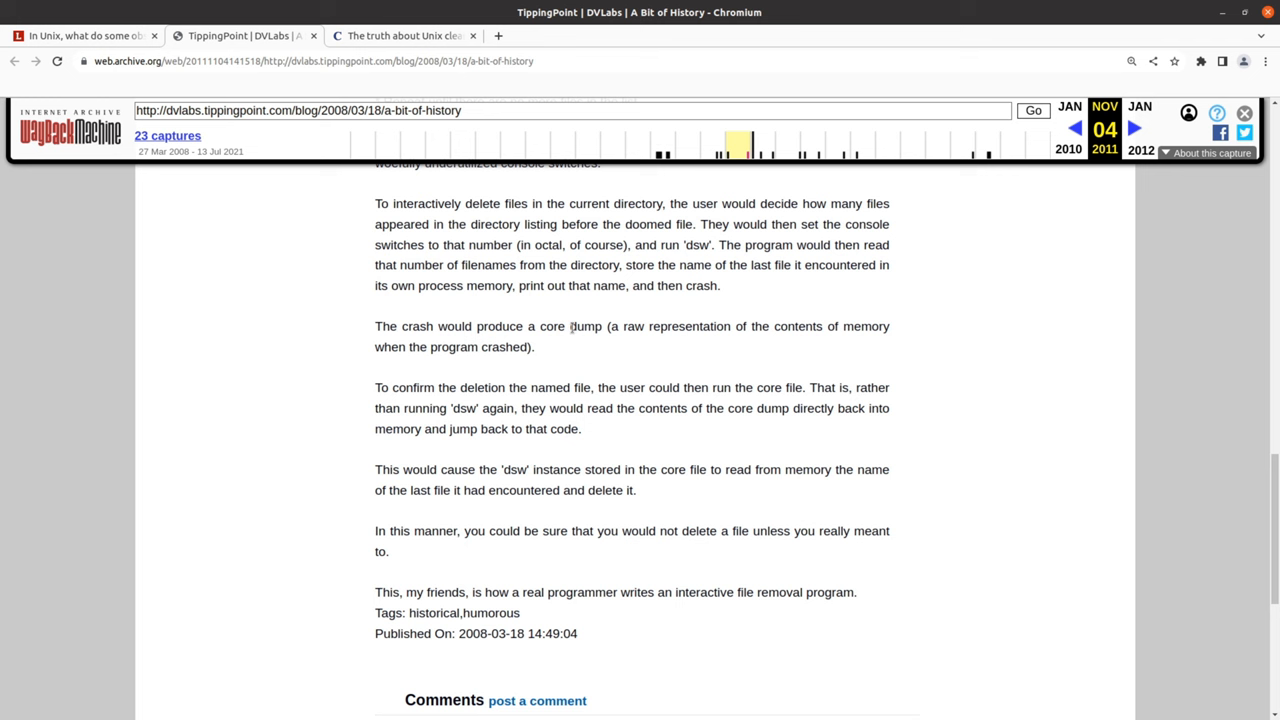
mouse_move(600, 392)
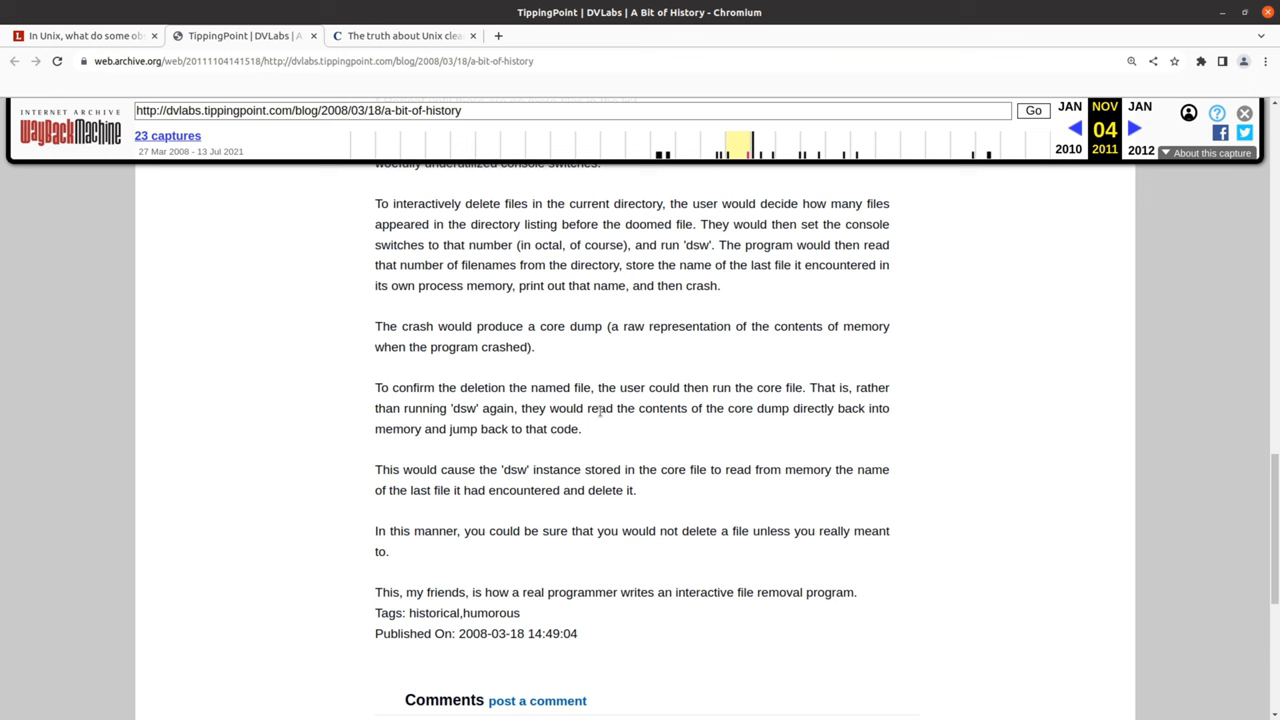
mouse_move(488, 474)
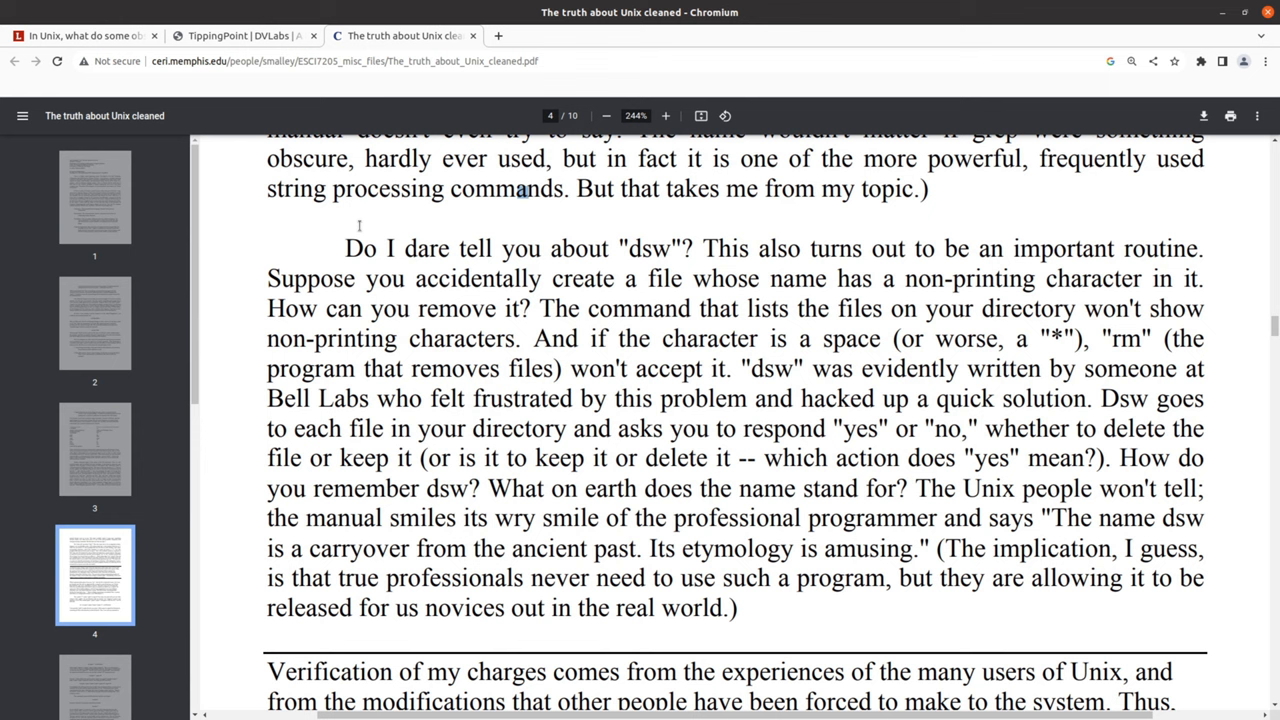
Select the dsw passage text before returning to the Lobsters thread
left_click_drag(268, 280, 532, 308)
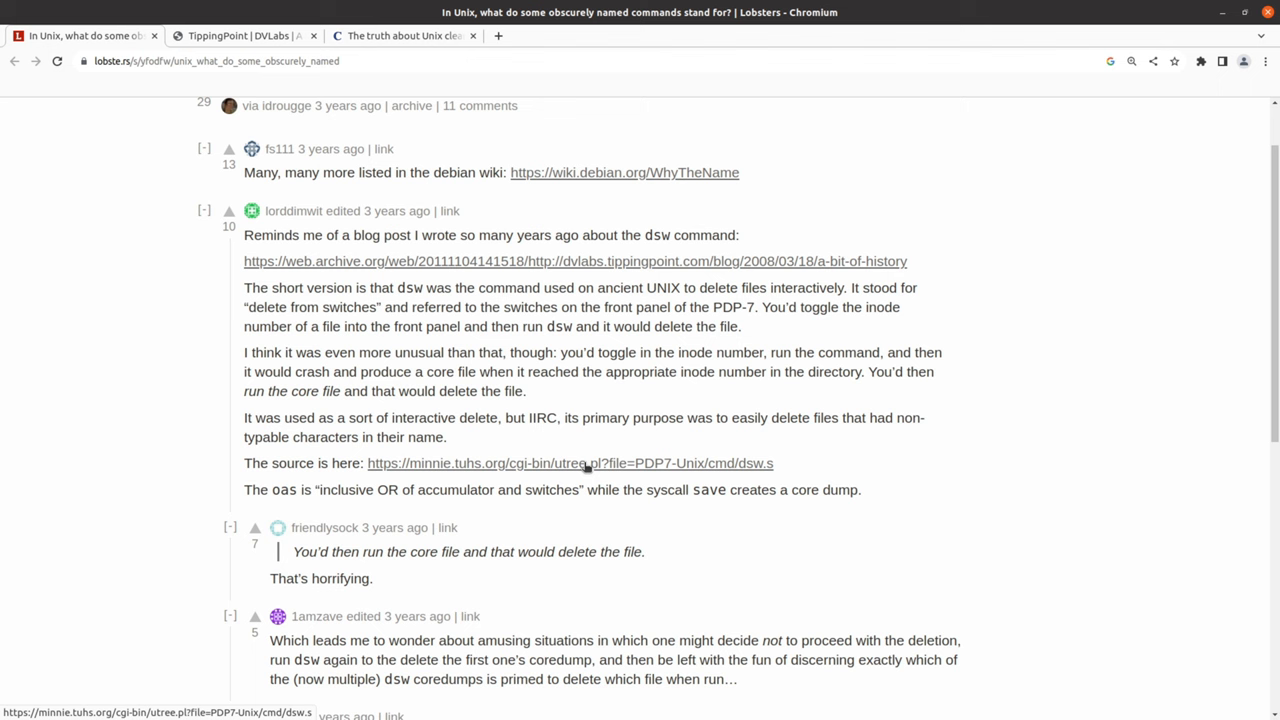
View the original dsw.s source from minnie.tuhs.org, then go up to the PDP7-Unix source tree
left_click(570, 464)
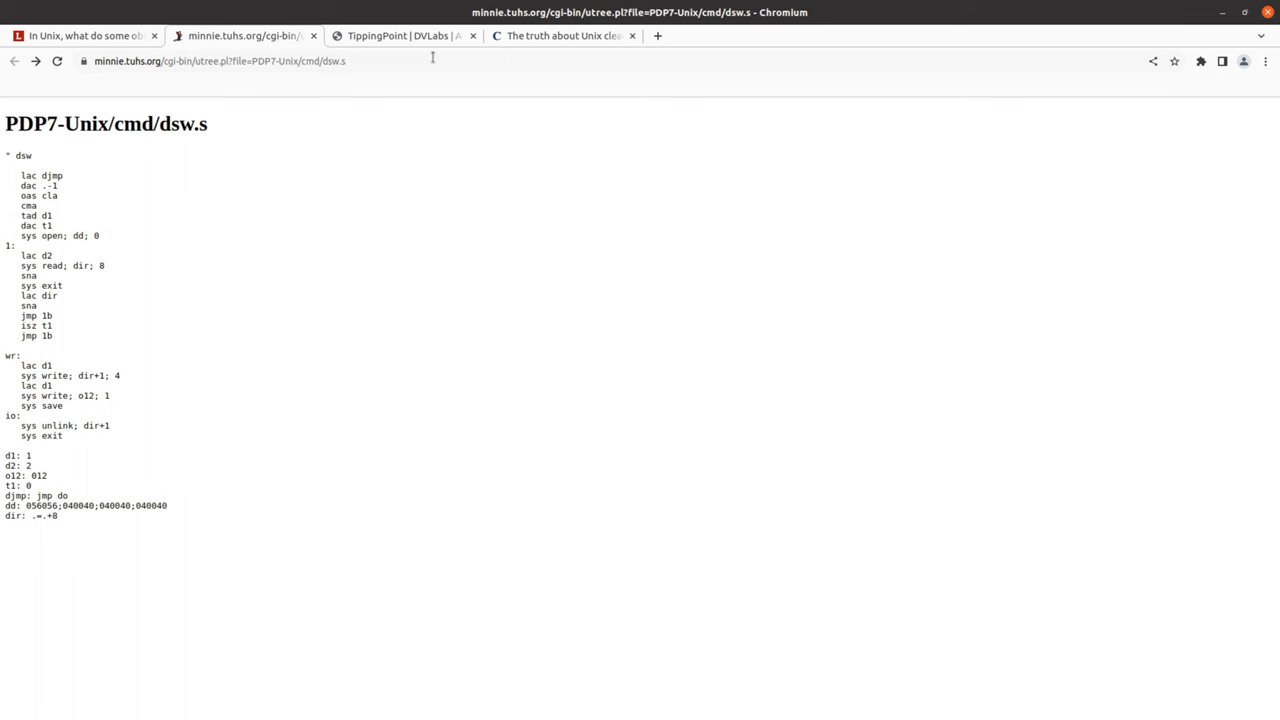
left_click(14, 60)
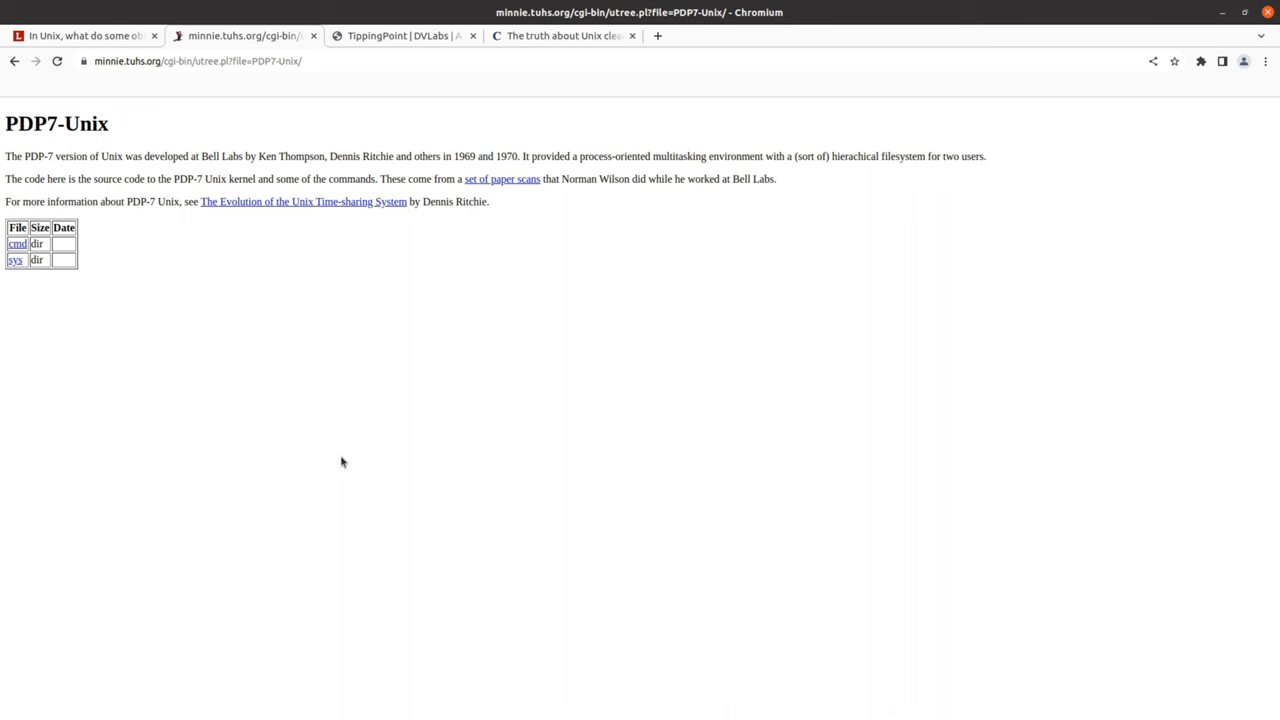
left_click(16, 244)
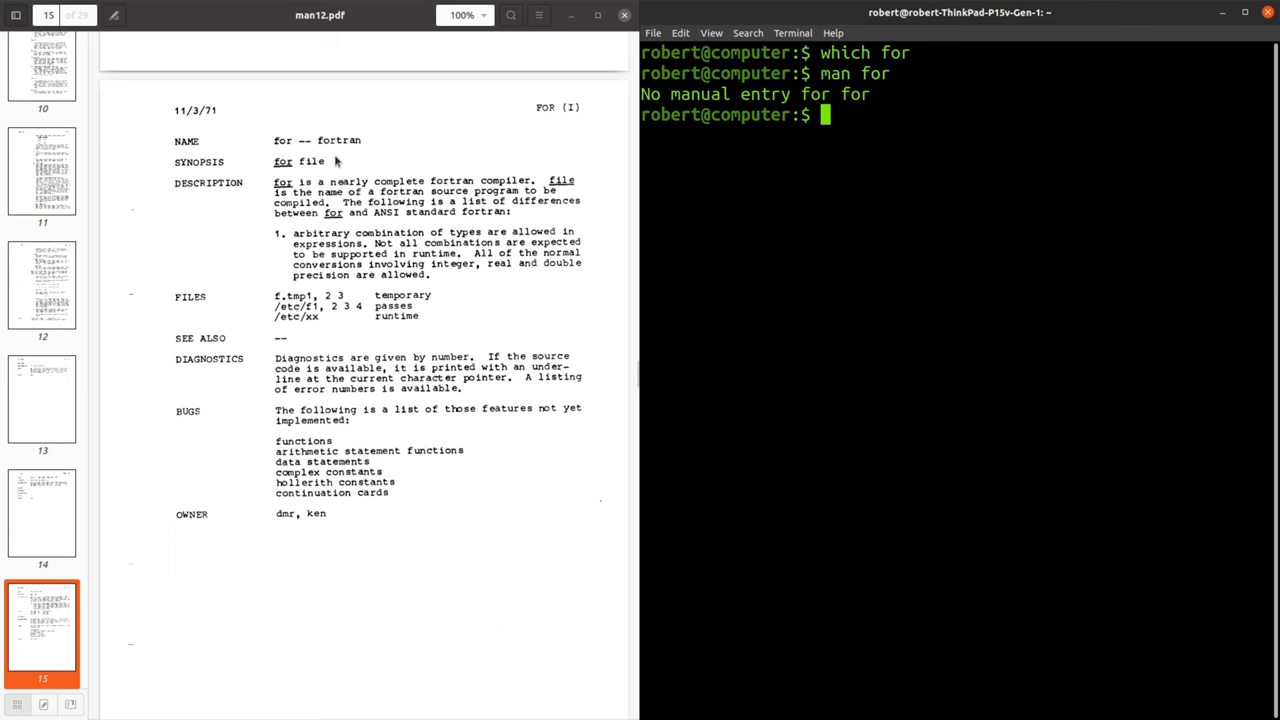
Look up the manual pages for form and ld
type("man form")
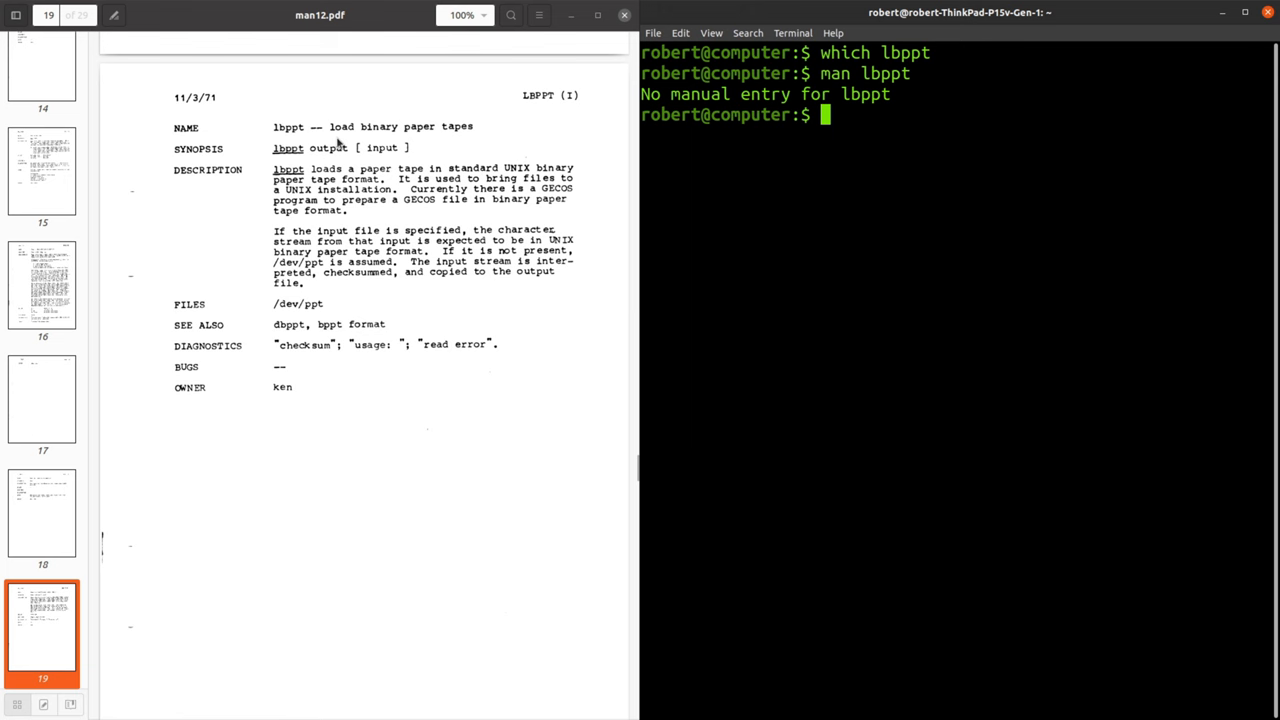
type("man ld")
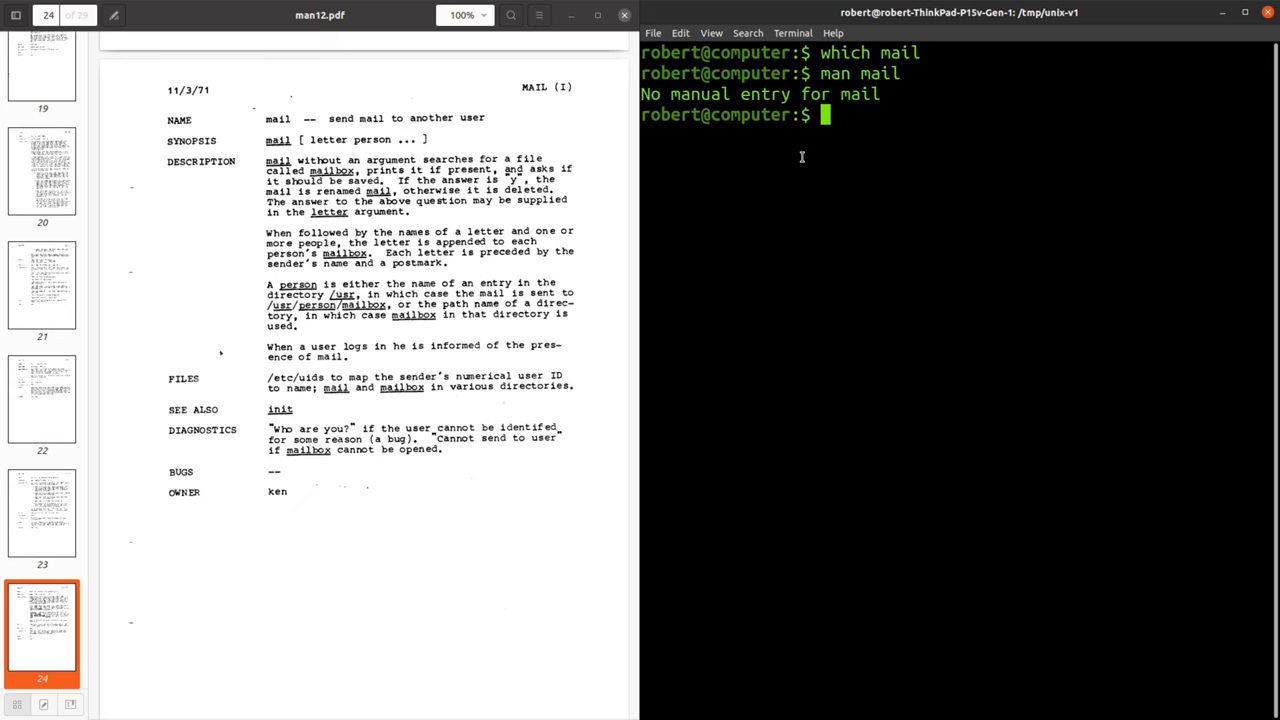
mouse_move(796, 238)
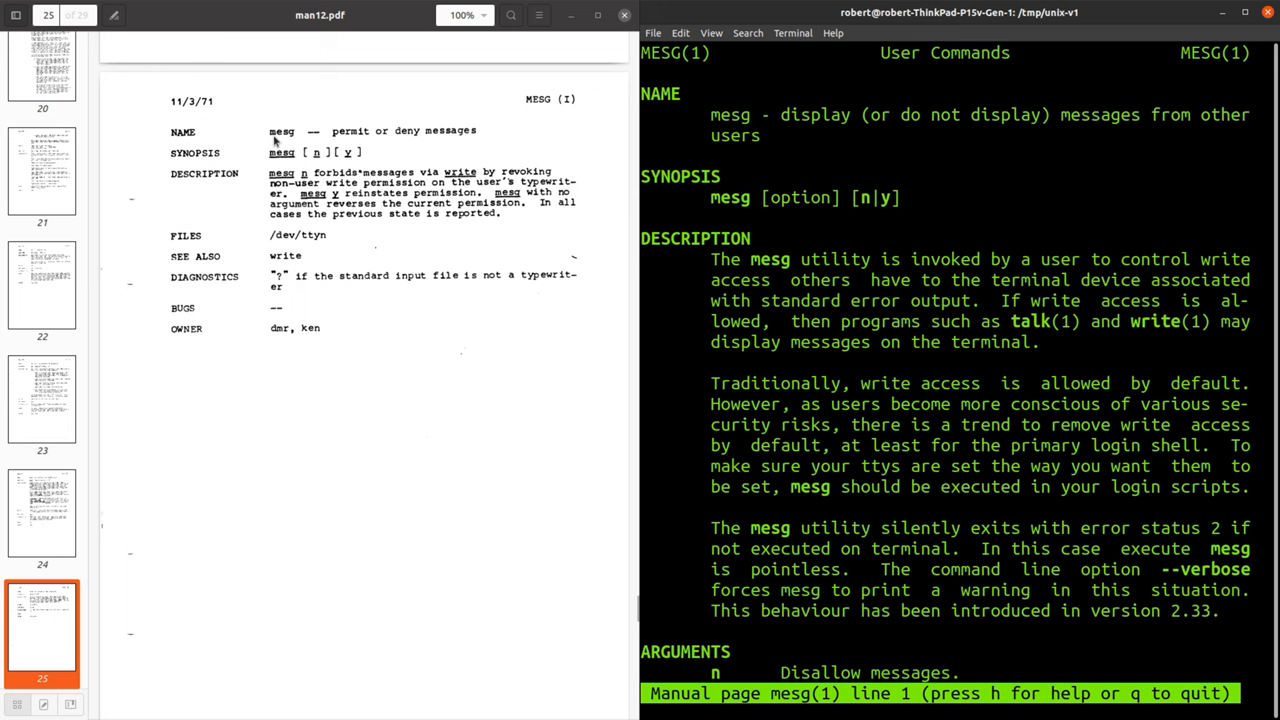
Look up the manual page for mkdir
type("man mkdir")
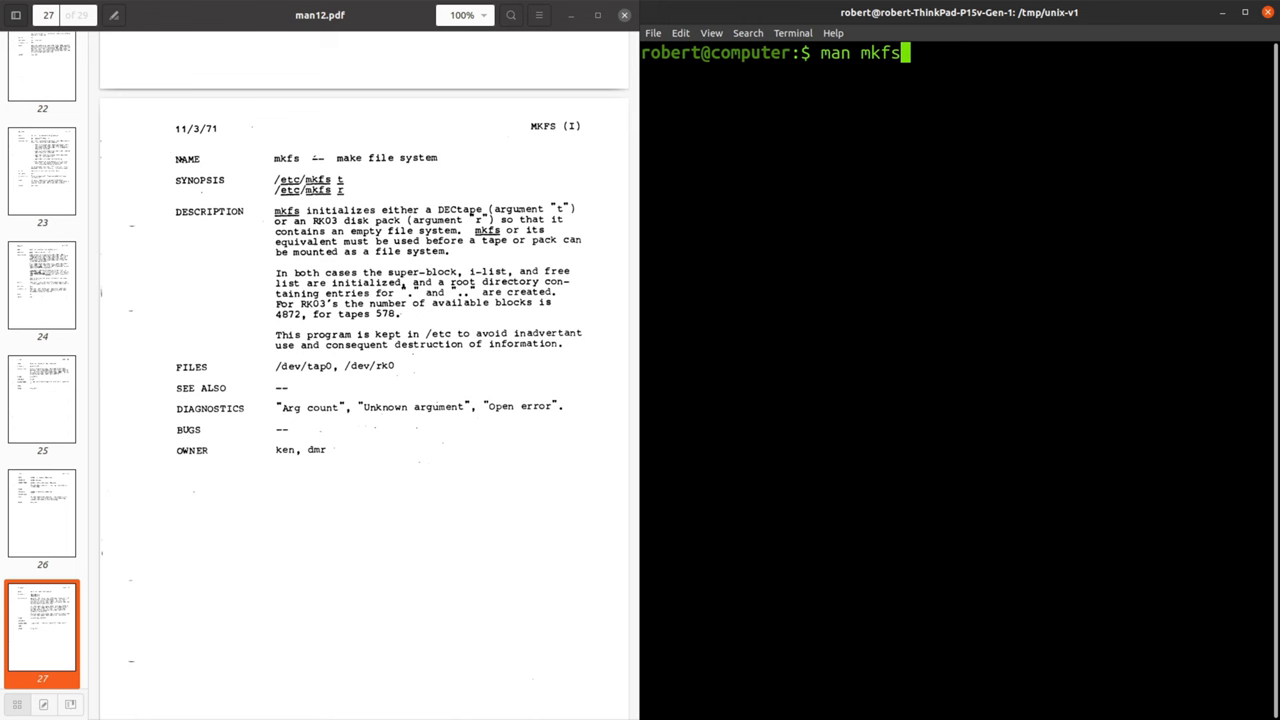
Run the typed man mkfs command to view mkfs's manual page
key("Return")
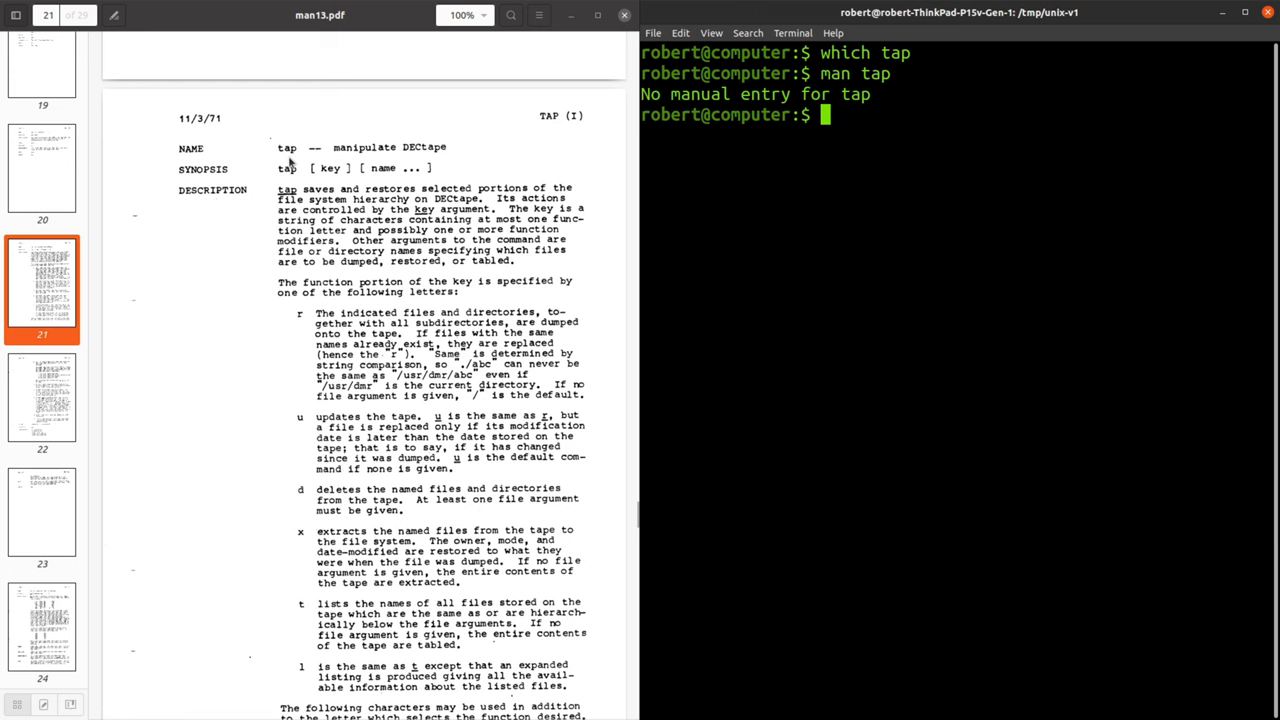
Look up the manual pages for tm and who
type("man tm")
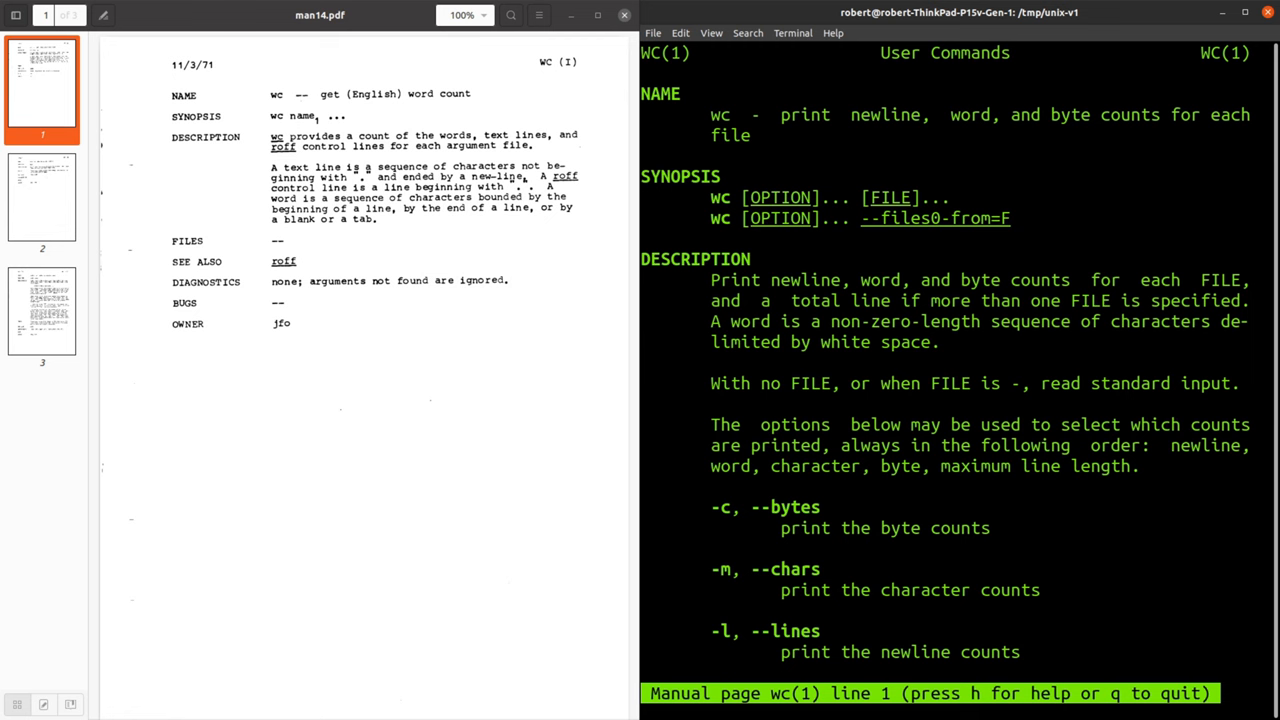
type("man who")
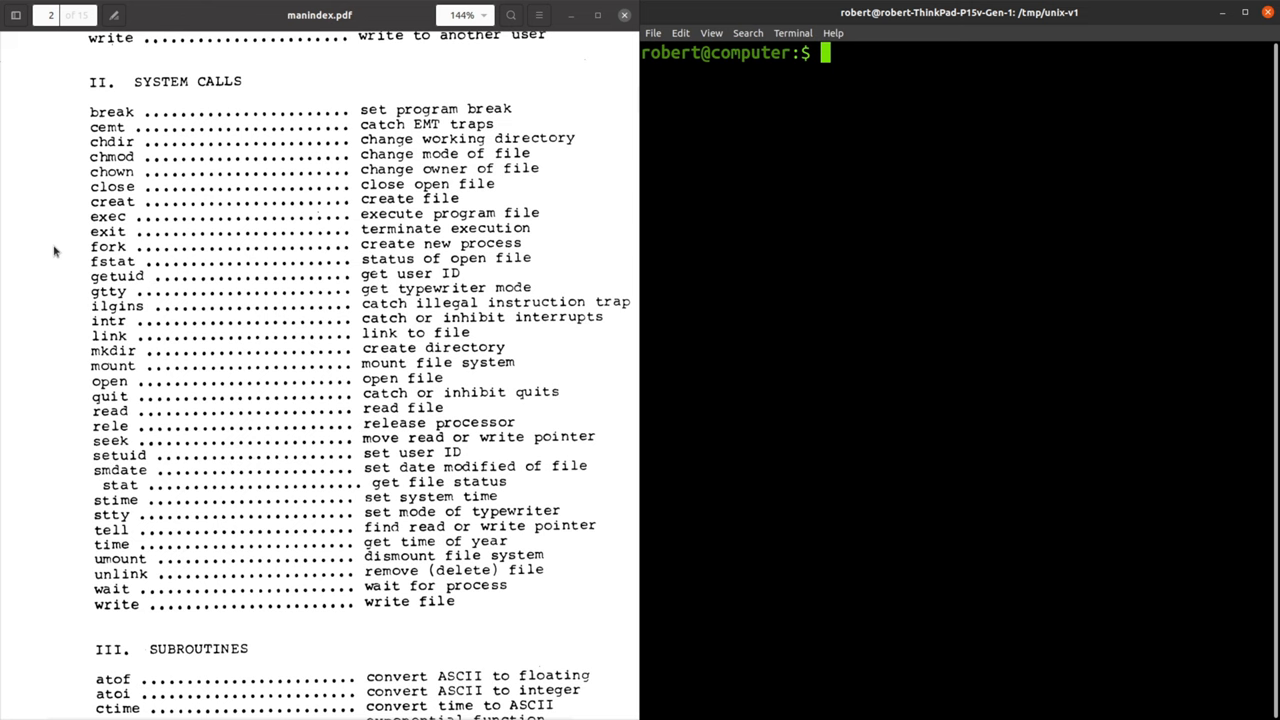
Run 'man exit' in the terminal before bringing up the manual's introduction PDF
type("man exit")
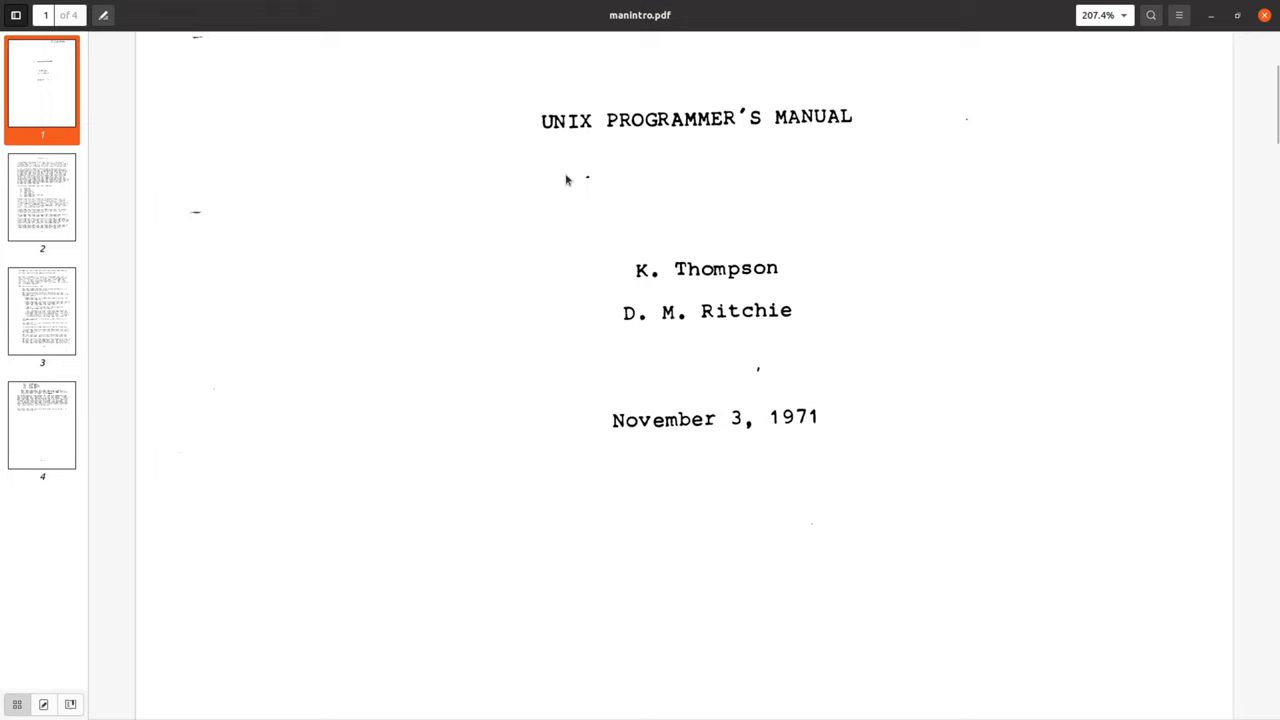
mouse_move(558, 184)
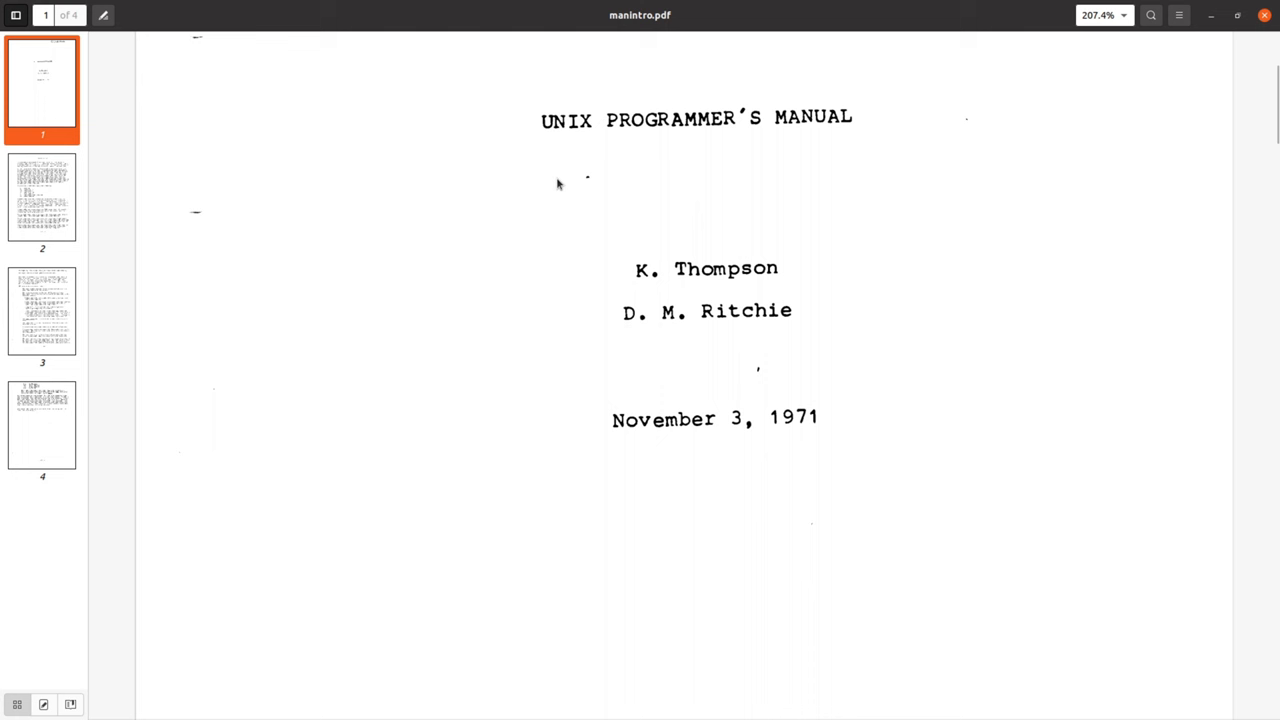
mouse_move(790, 448)
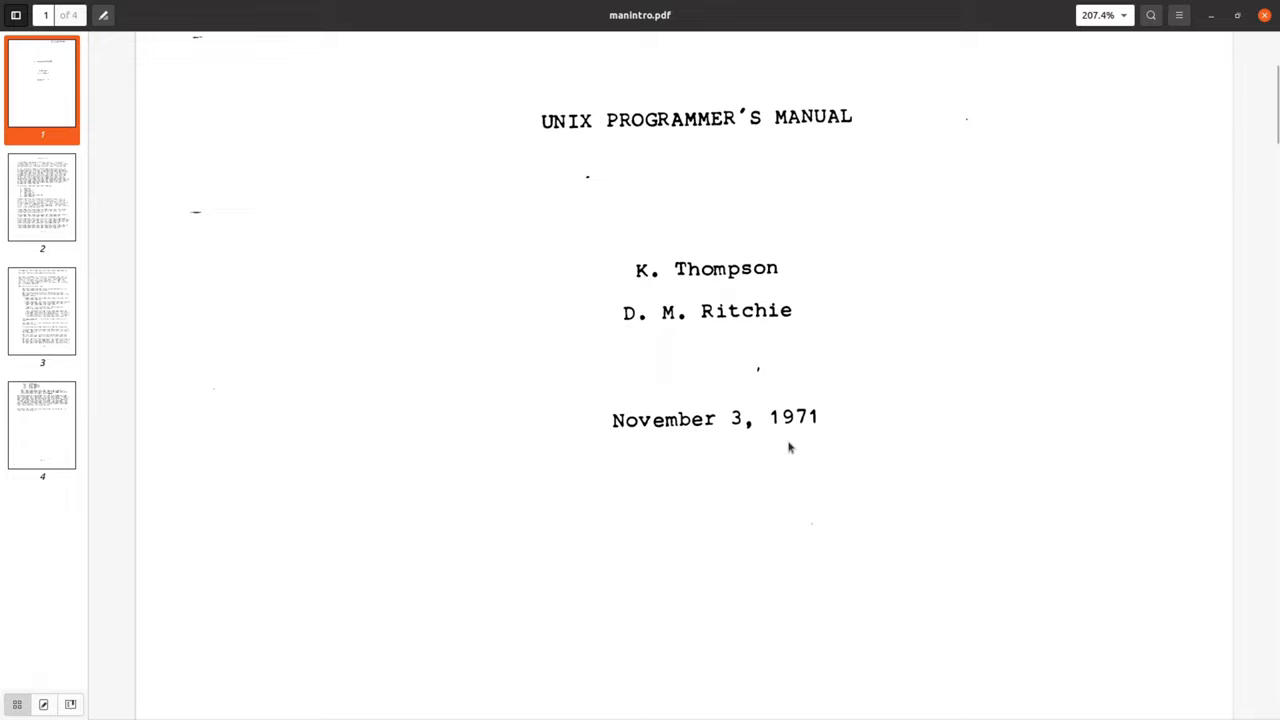
Scroll the introduction down to its final page ending with the ed and roff note
scroll("down", 3)
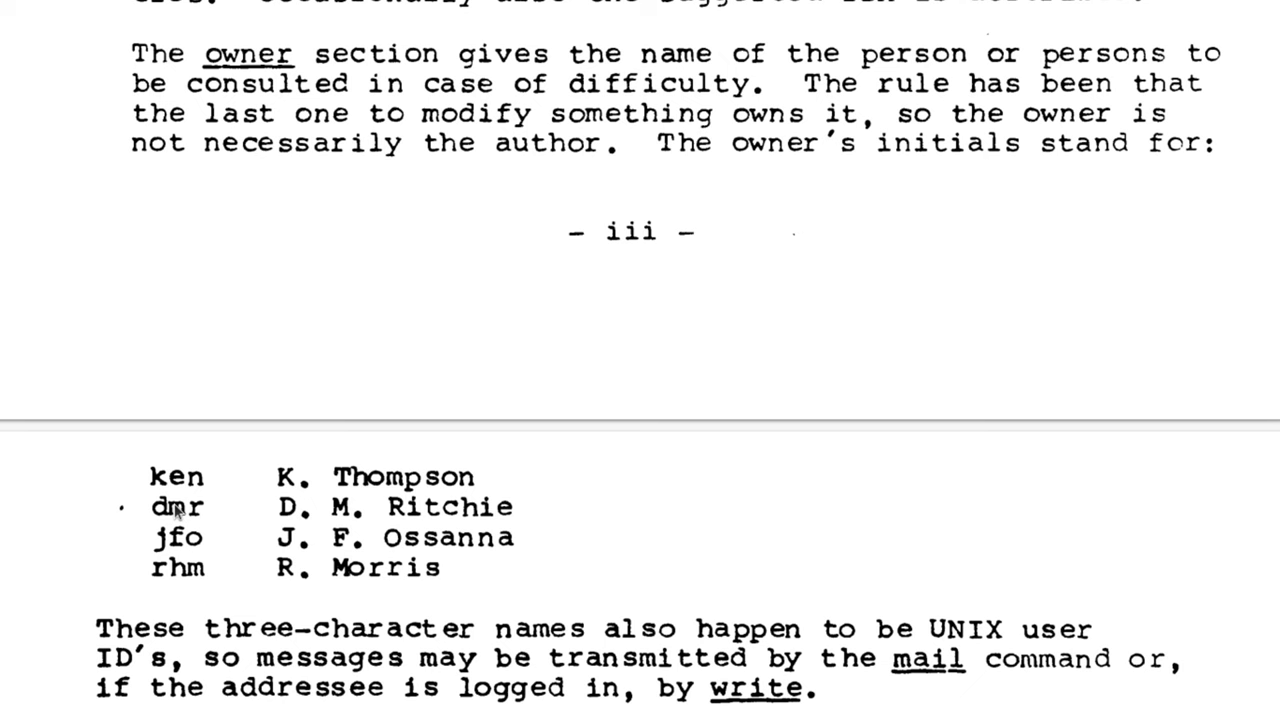
scroll("down", 3)
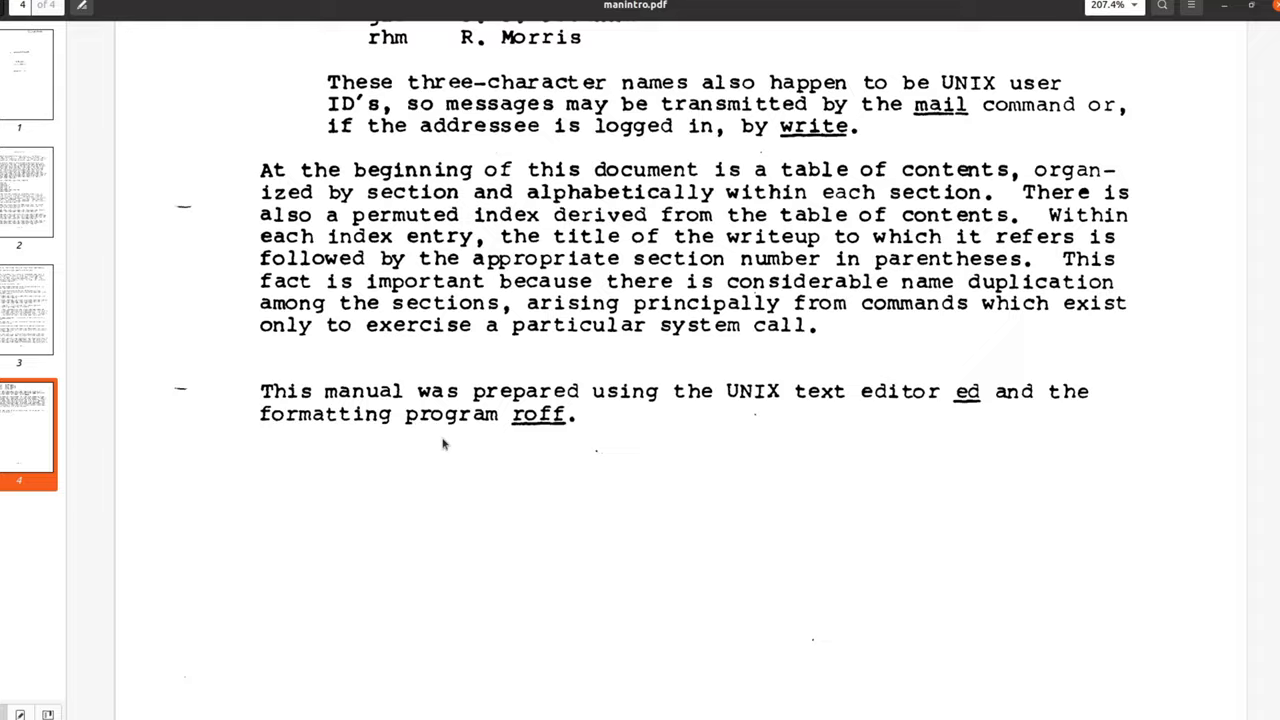